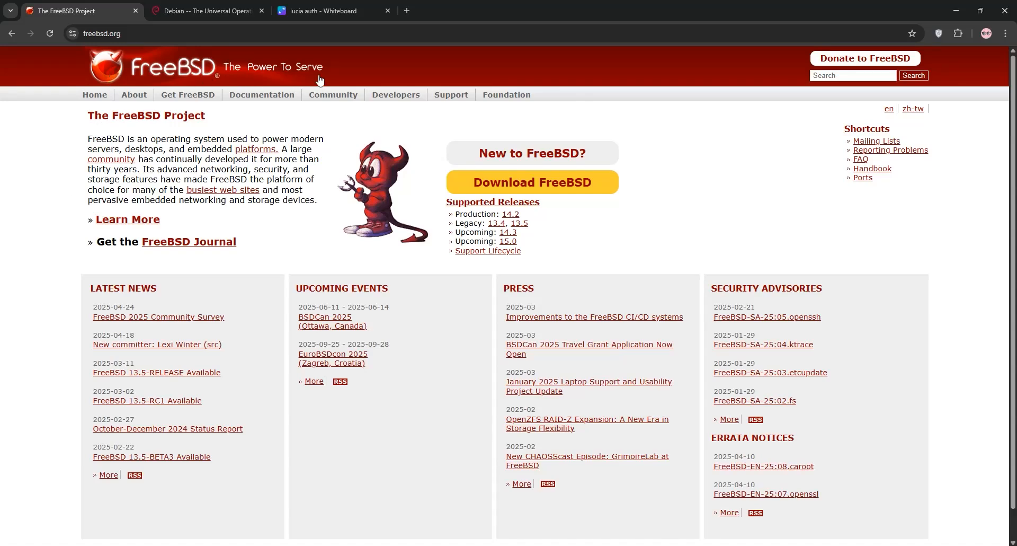
# Step: Click into the current page and scroll down through it
pyautogui.click(333, 95)
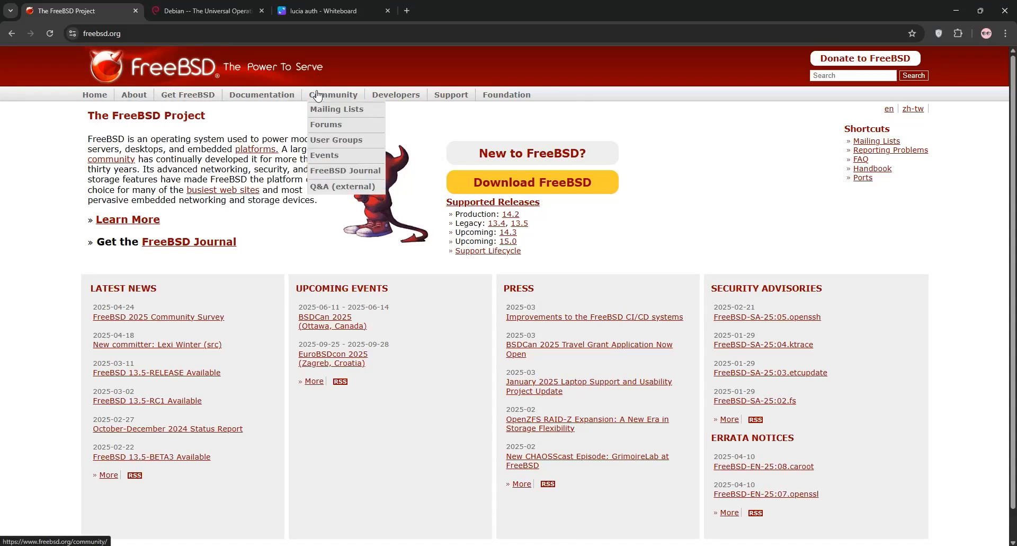
pyautogui.moveTo(398, 135)
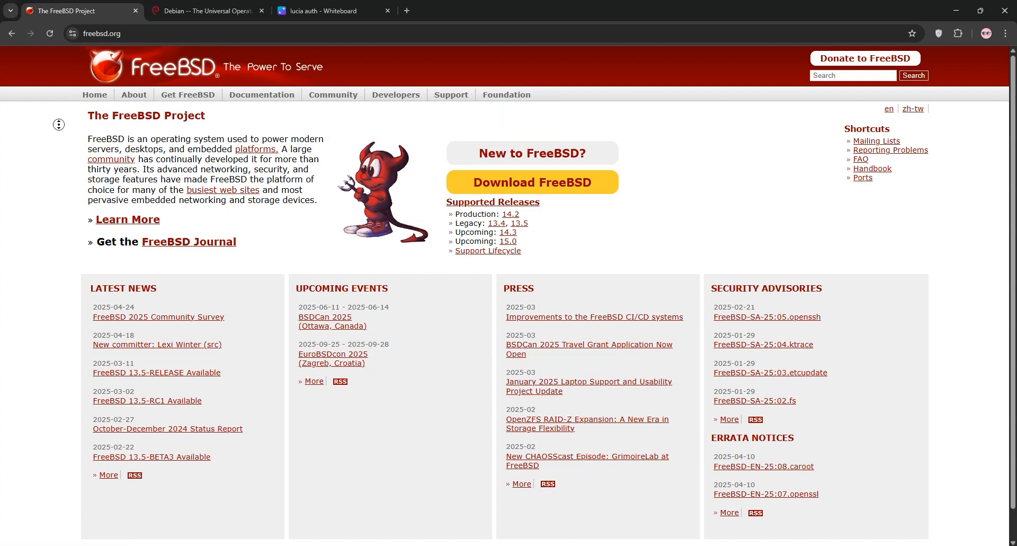
pyautogui.scroll(-3)
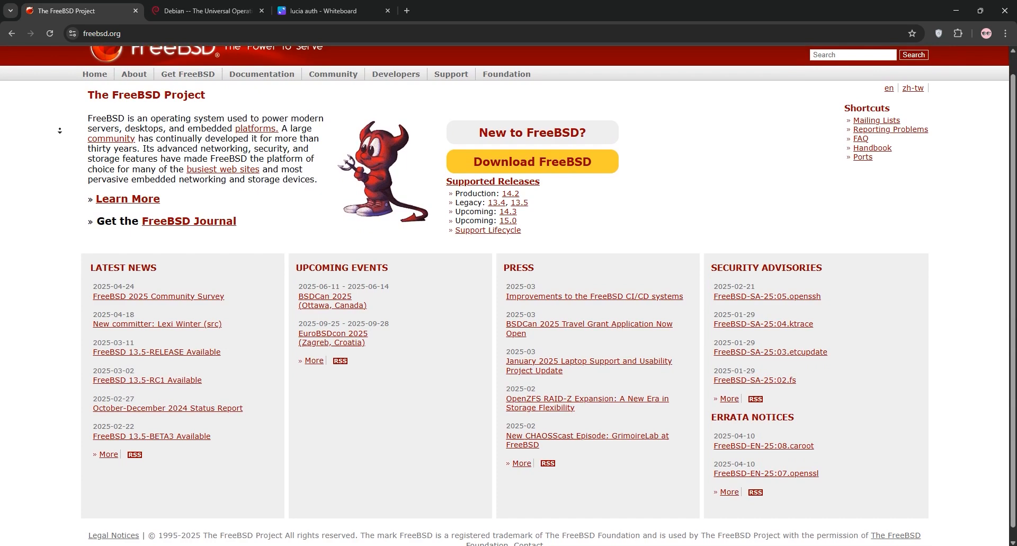
pyautogui.scroll(-3)
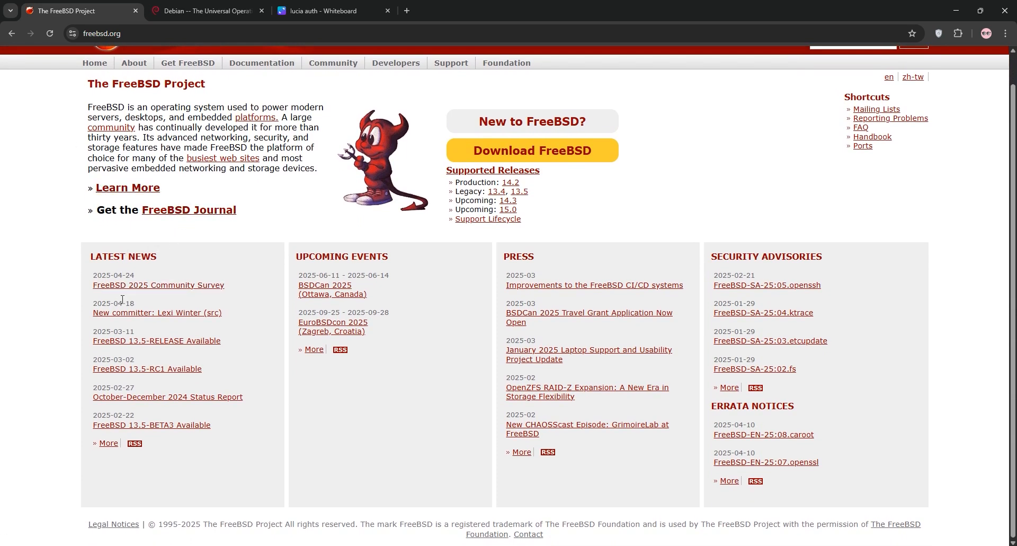
pyautogui.moveTo(373, 366)
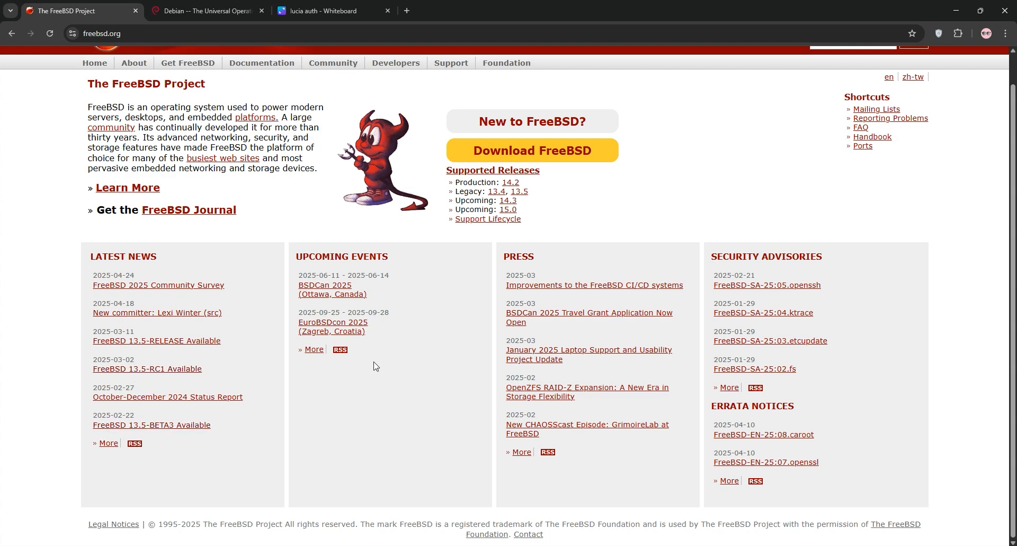
pyautogui.moveTo(598, 351)
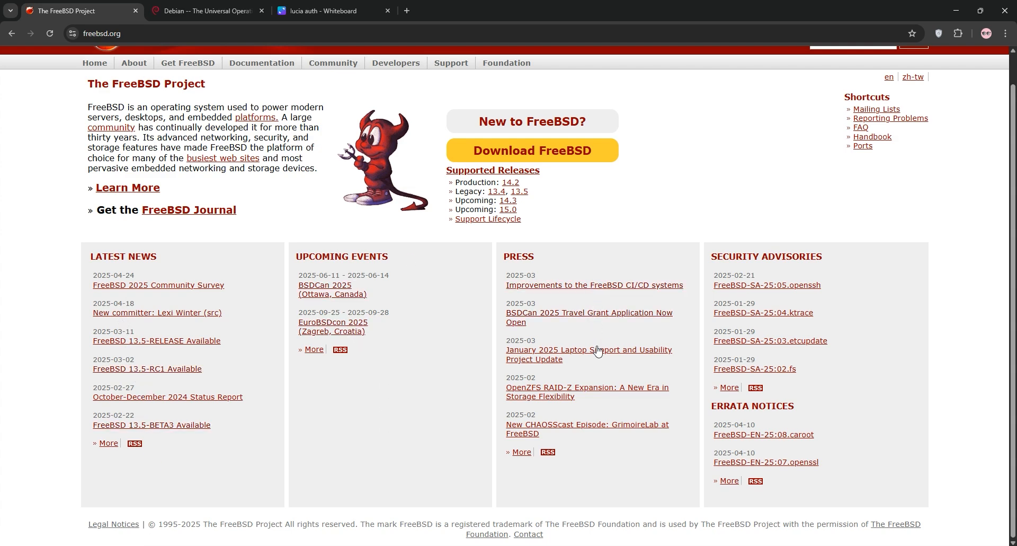
pyautogui.moveTo(812, 516)
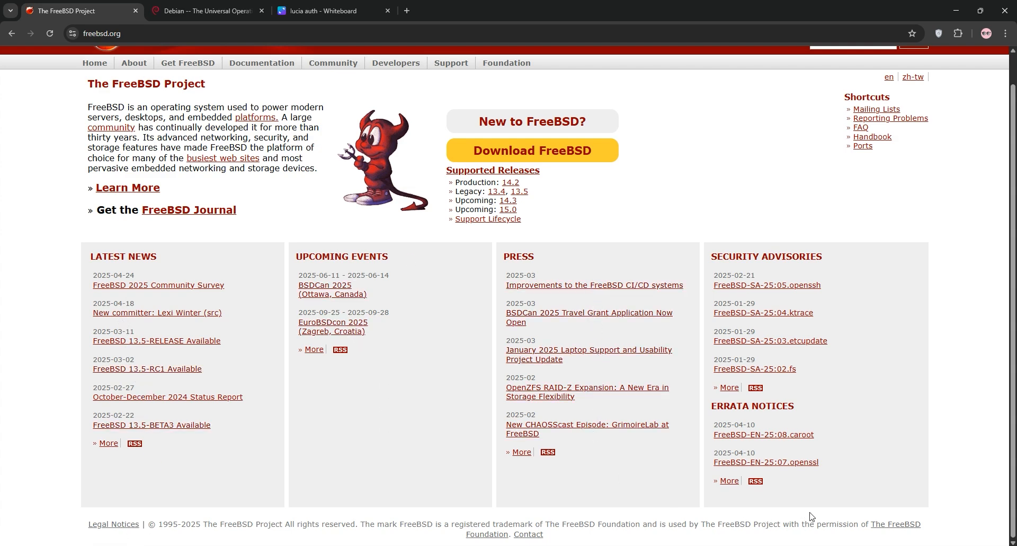
pyautogui.moveTo(749, 390)
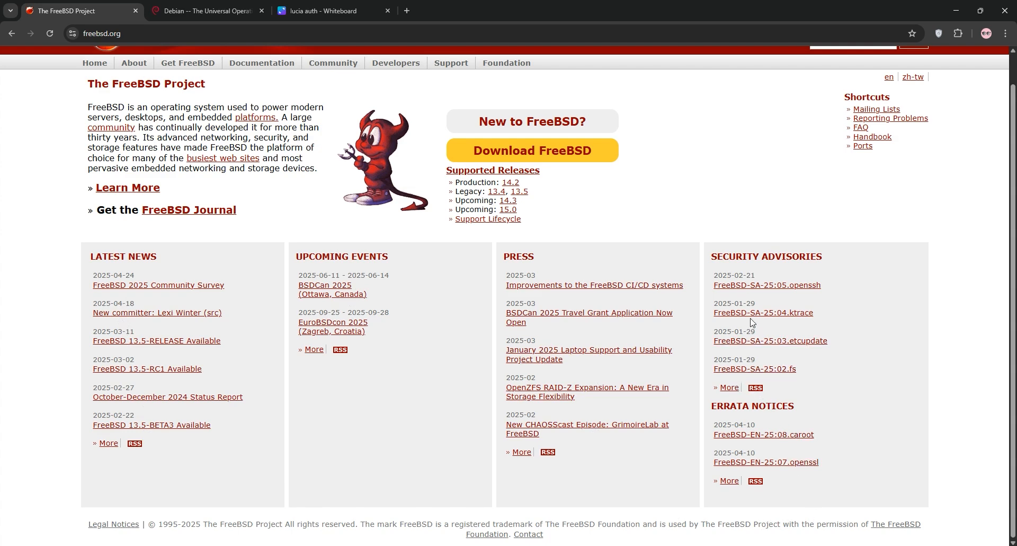
pyautogui.moveTo(223, 158)
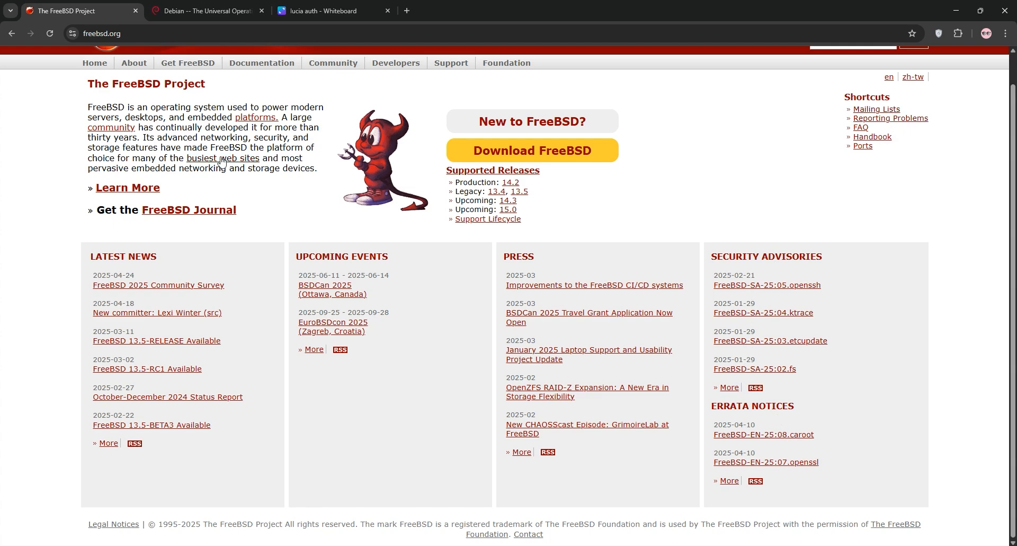
# Step: Switch to the Debian.org tab and scroll down its homepage
pyautogui.click(206, 11)
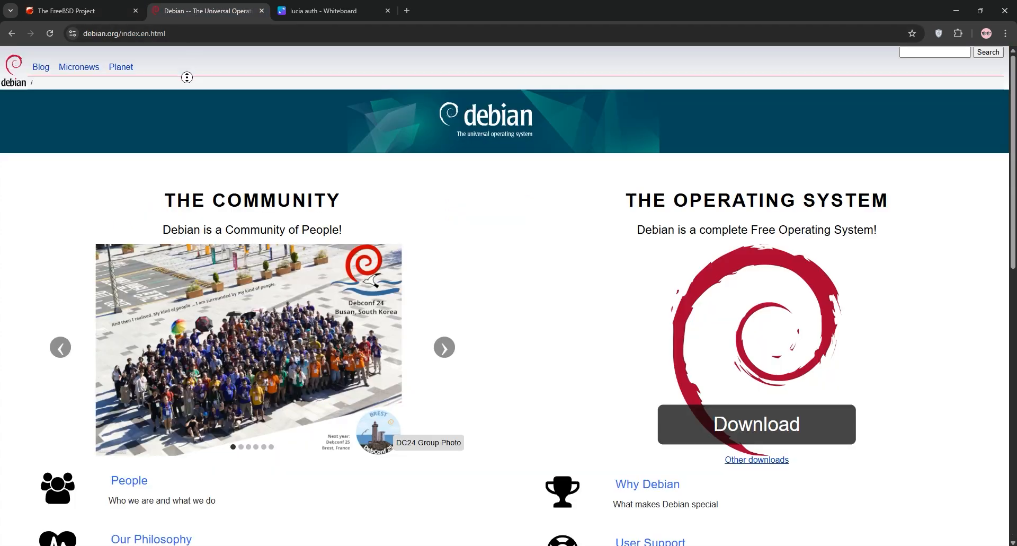
pyautogui.scroll(-3)
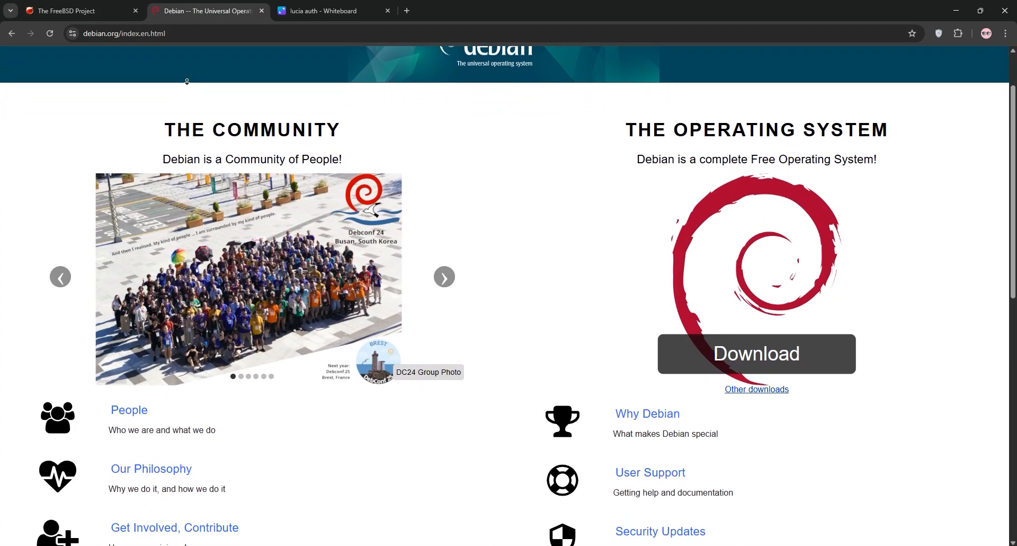
pyautogui.scroll(-3)
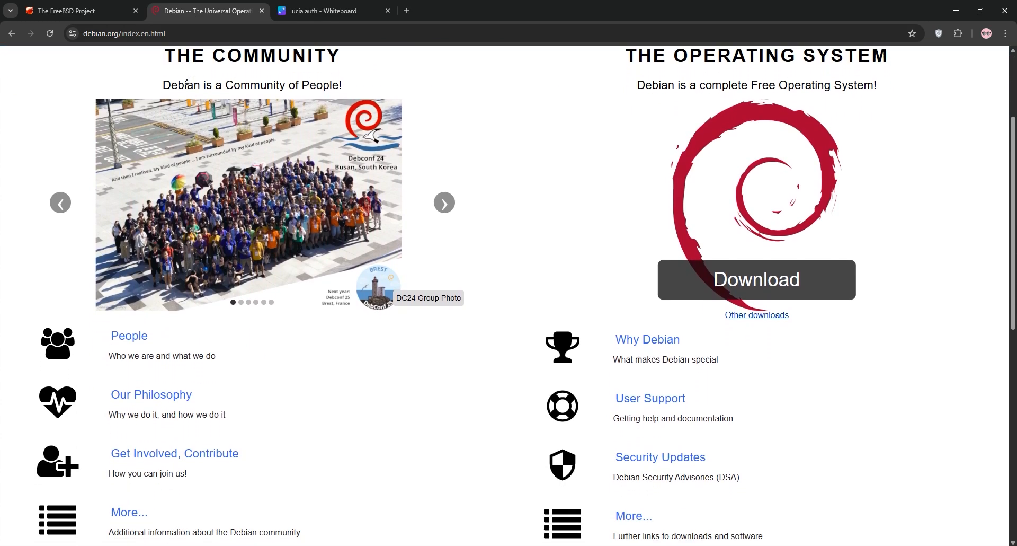
pyautogui.scroll(-3)
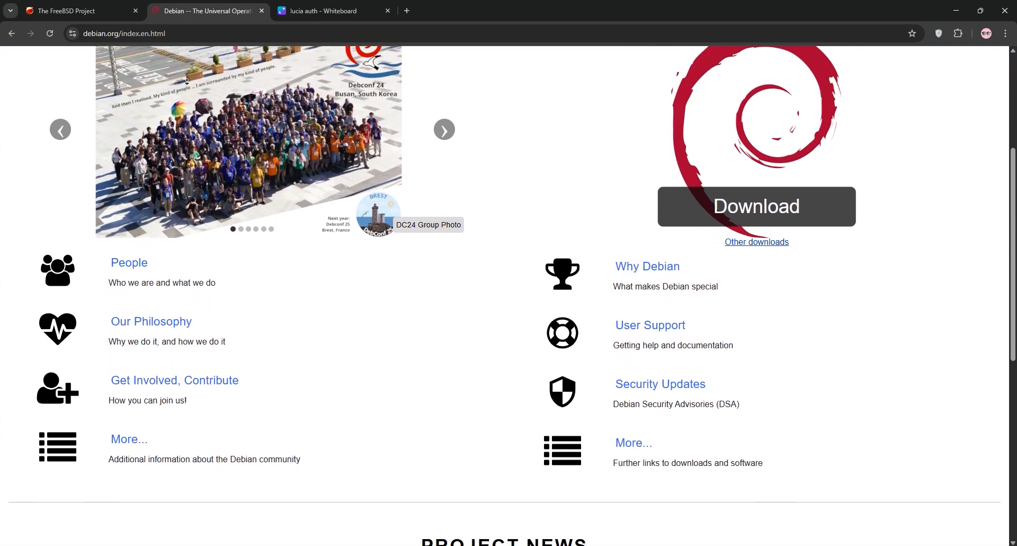
pyautogui.scroll(-3)
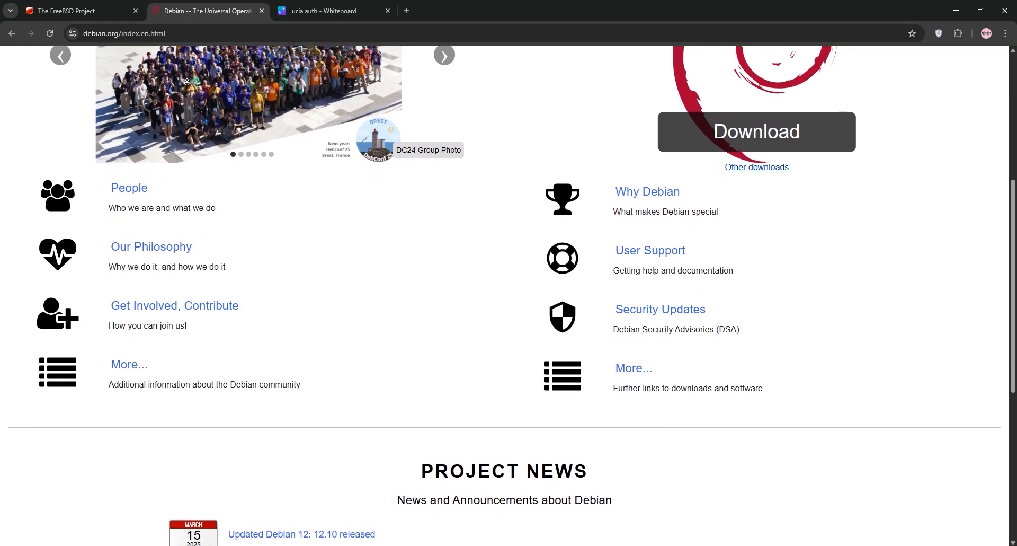
pyautogui.scroll(-3)
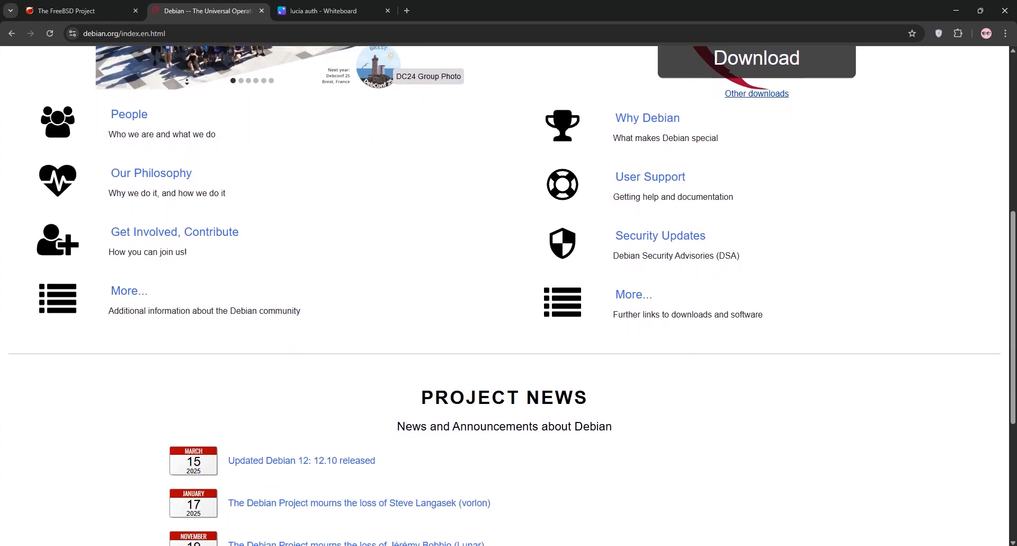
# Step: Scroll down to Debian's Project News, then view the Canva FreeBSD–Debian comparison table
pyautogui.scroll(-3)
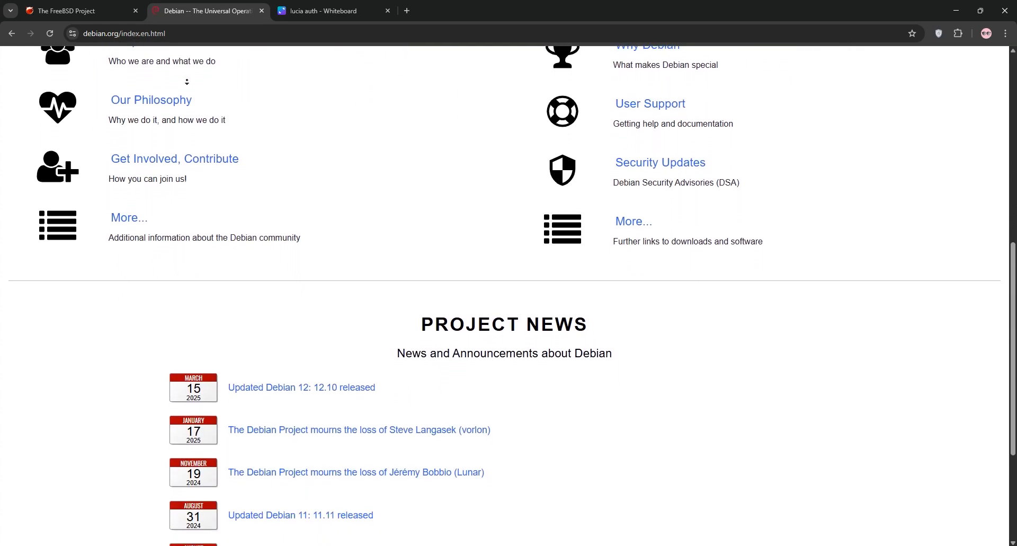
pyautogui.scroll(-3)
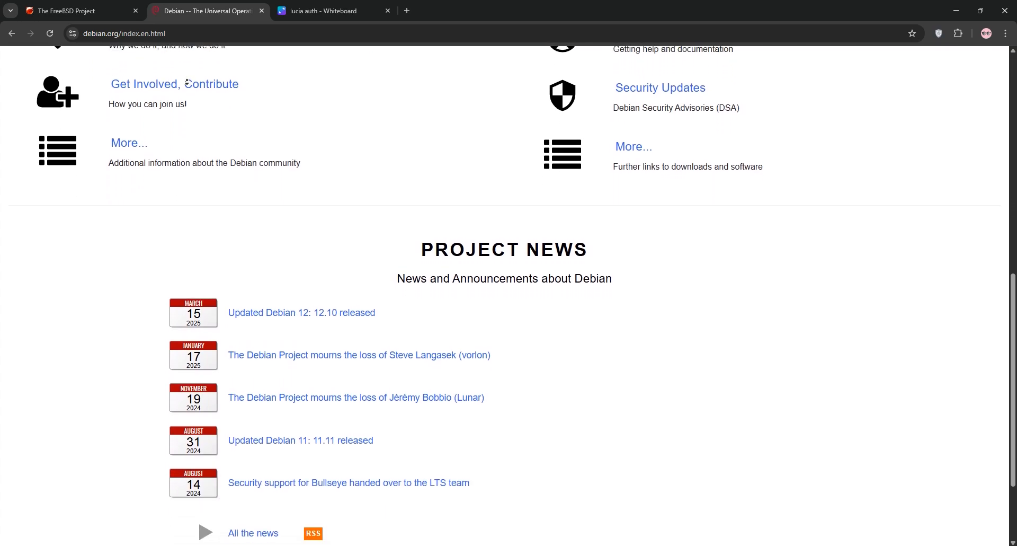
pyautogui.scroll(-3)
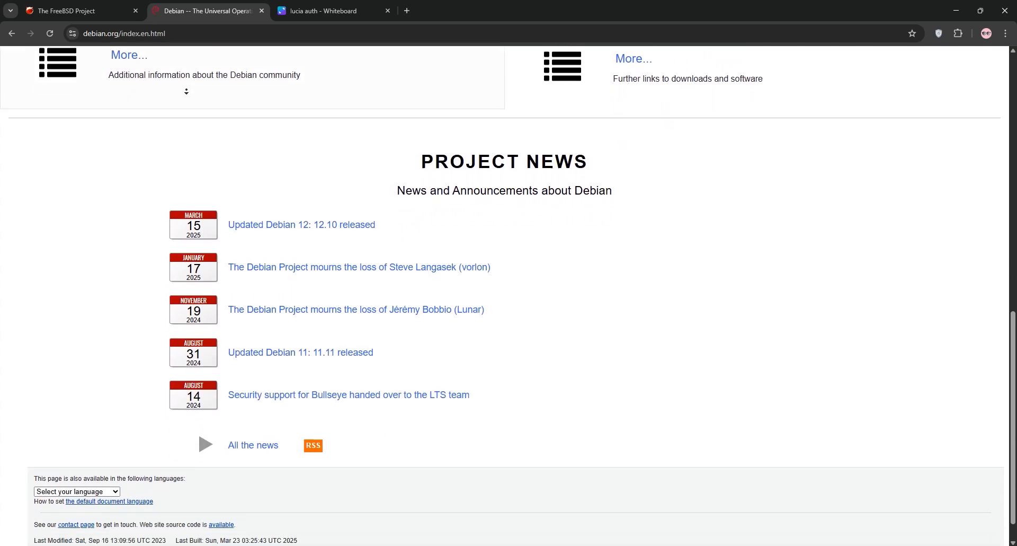
pyautogui.click(330, 11)
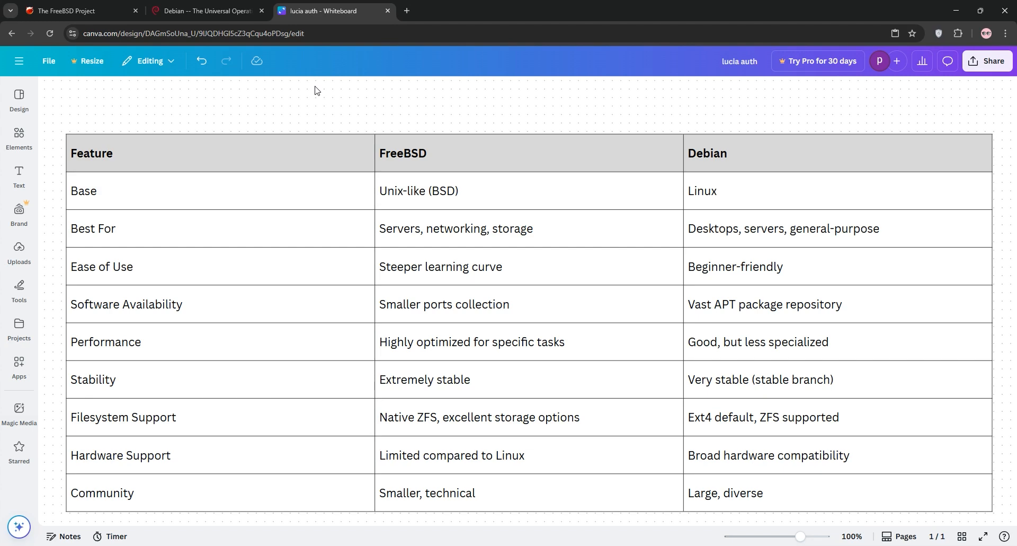